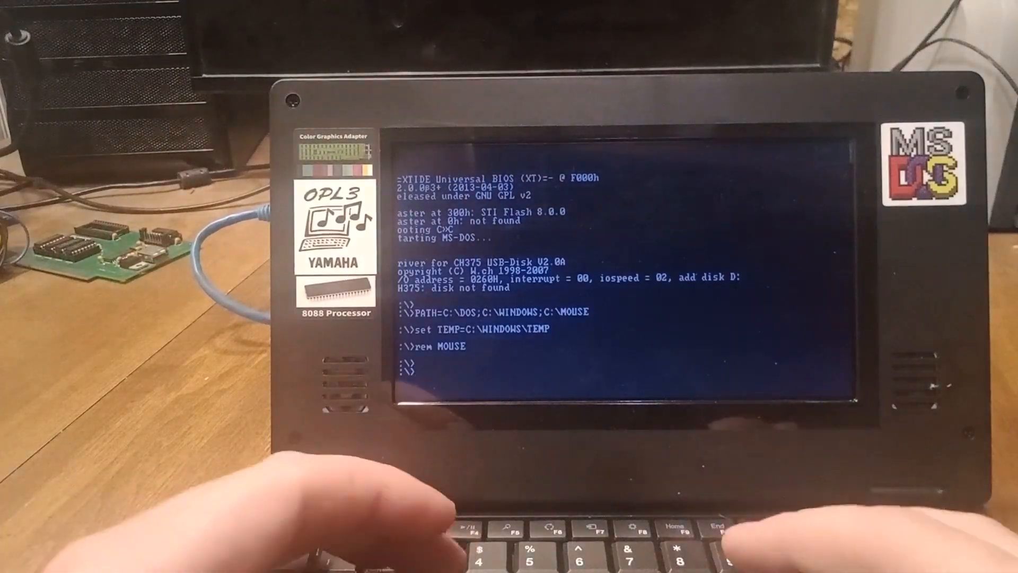
- Switch the display to 40-column text mode with 'mode 40'
{"action": "type", "text": "mode 40"}
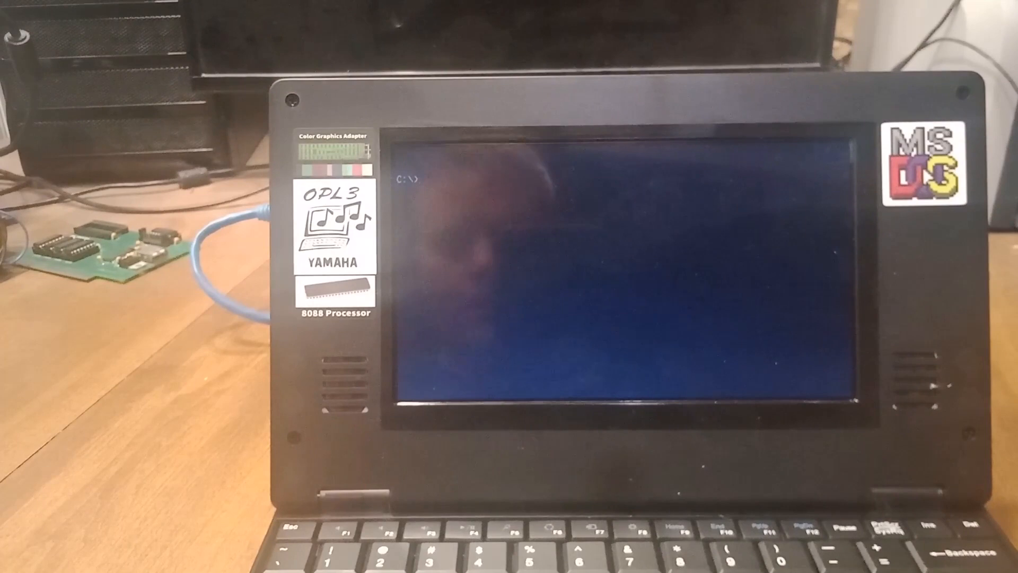
- Make NET the current directory
{"action": "type", "text": "cd"}
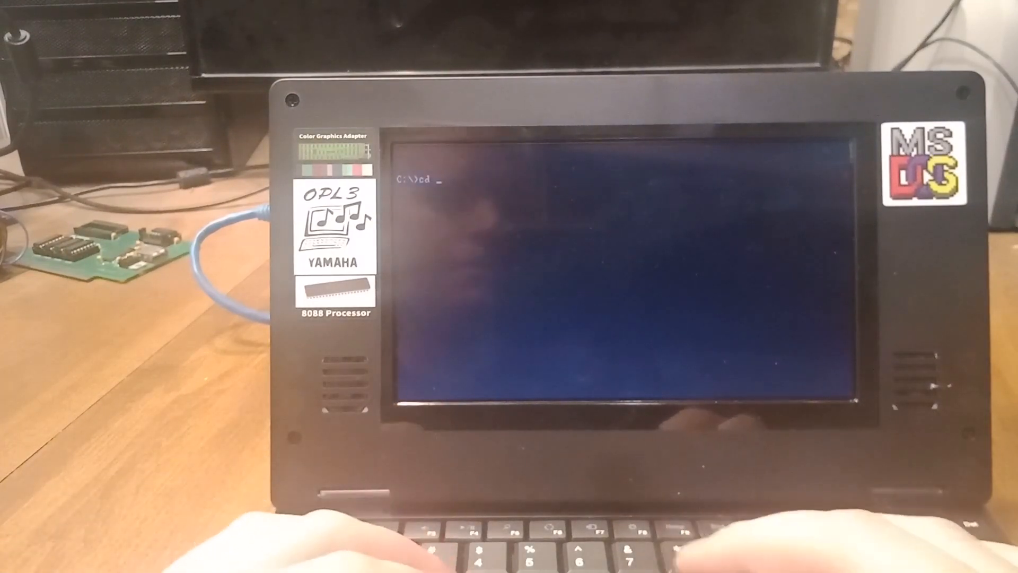
{"action": "type", "text": "net"}
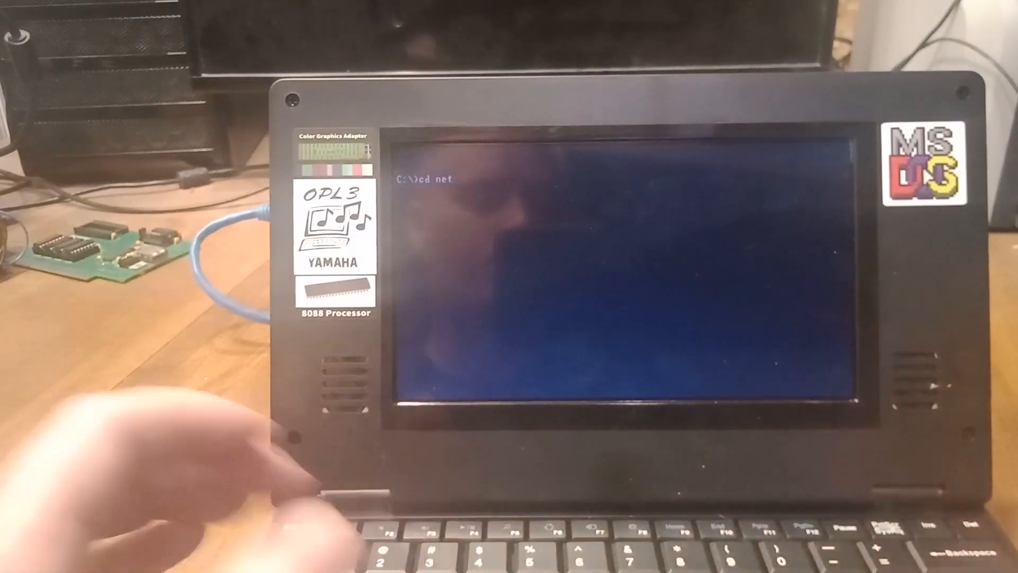
{"action": "key", "text": "Return"}
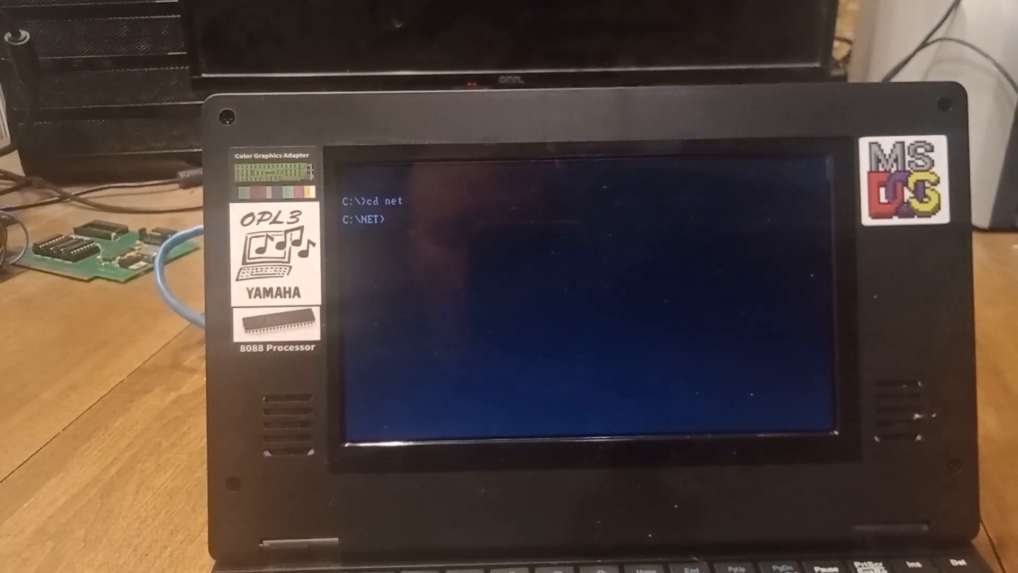
- List the NET directory's 24 networking files, including RSET8019 and TELNET
{"action": "type", "text": "dir"}
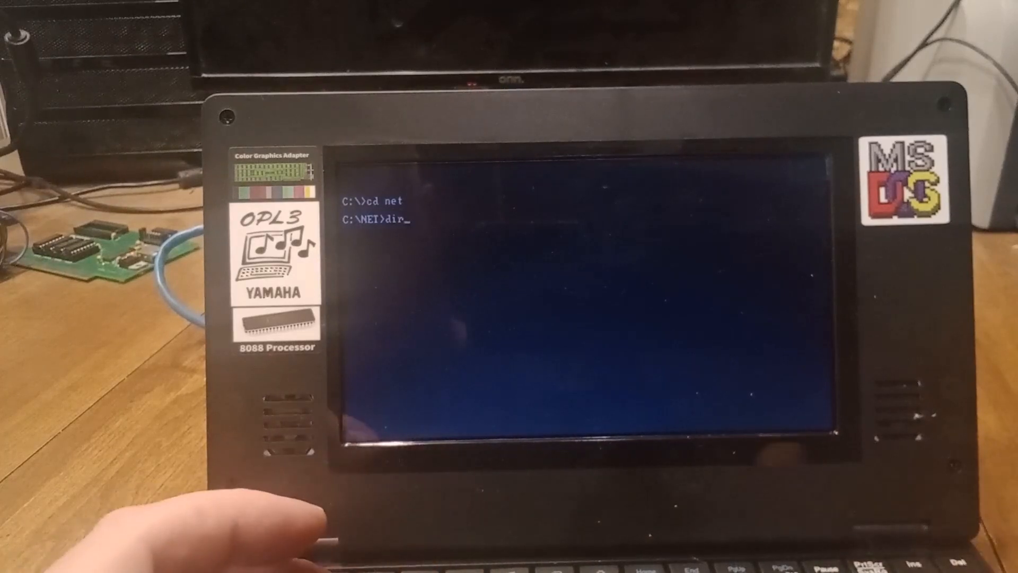
{"action": "key", "text": "Return"}
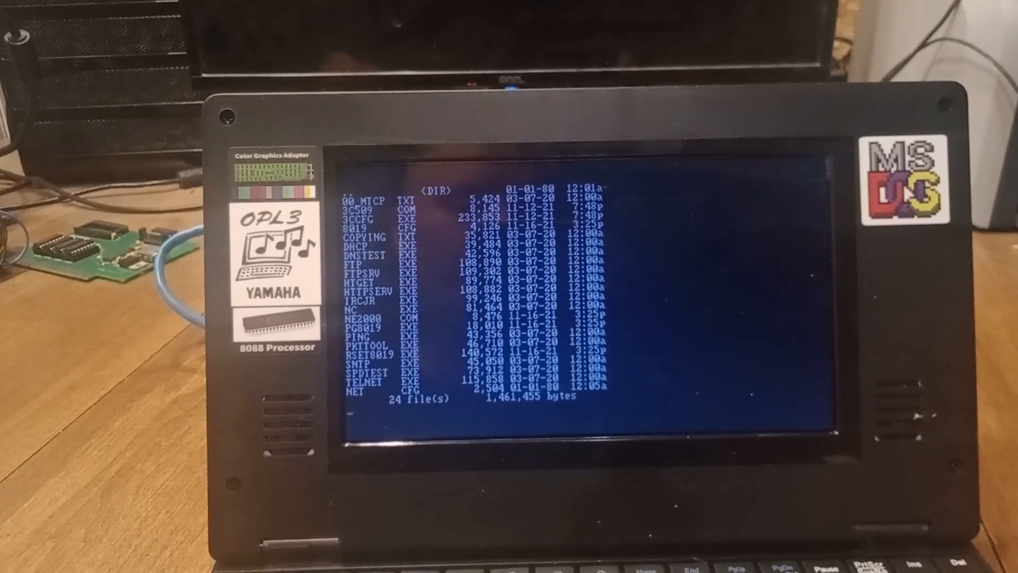
{"action": "key", "text": "Return"}
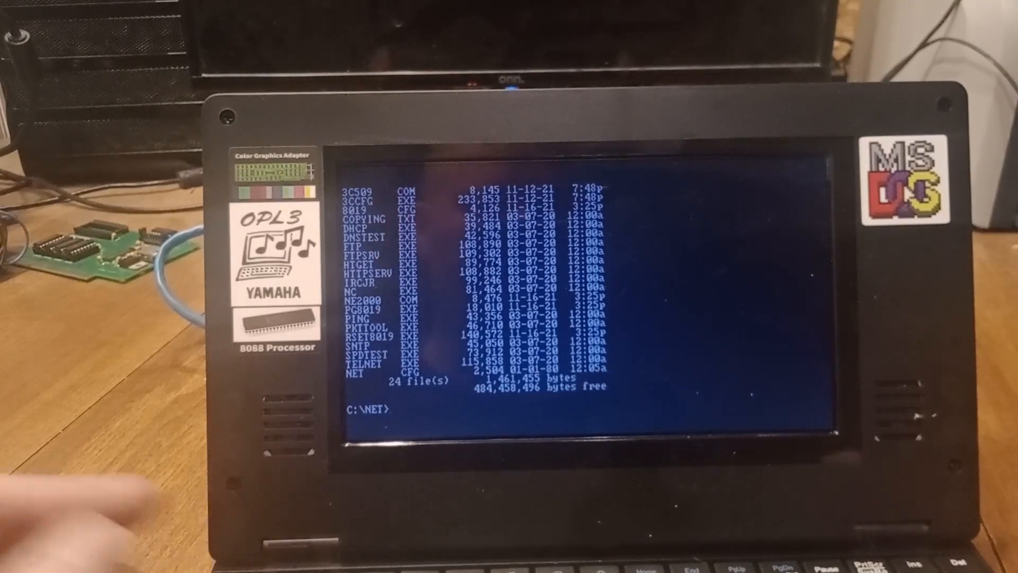
- Run RSET8019 and continue past its title and current-configuration screens to the main menu
{"action": "type", "text": "r"}
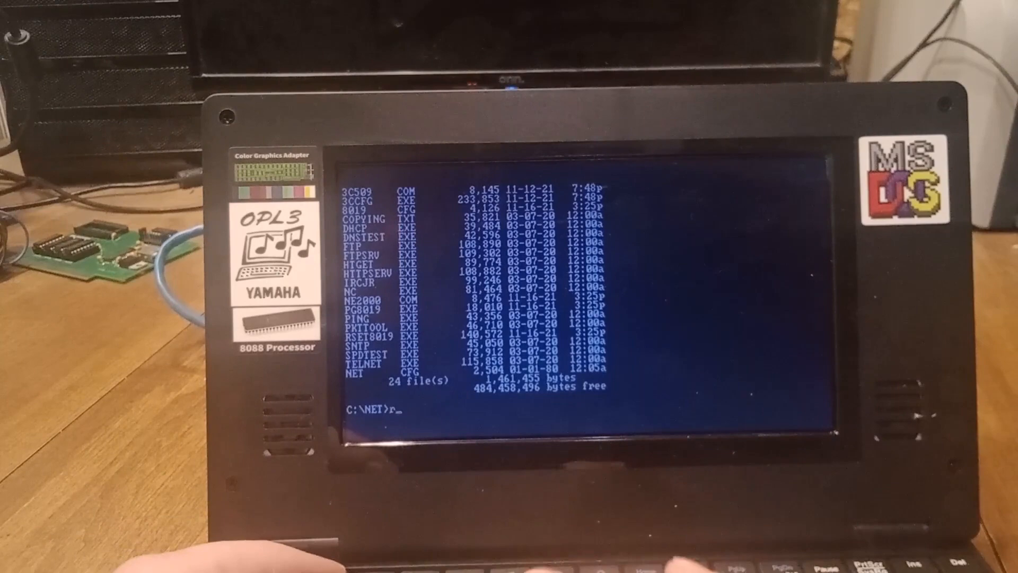
{"action": "type", "text": "set"}
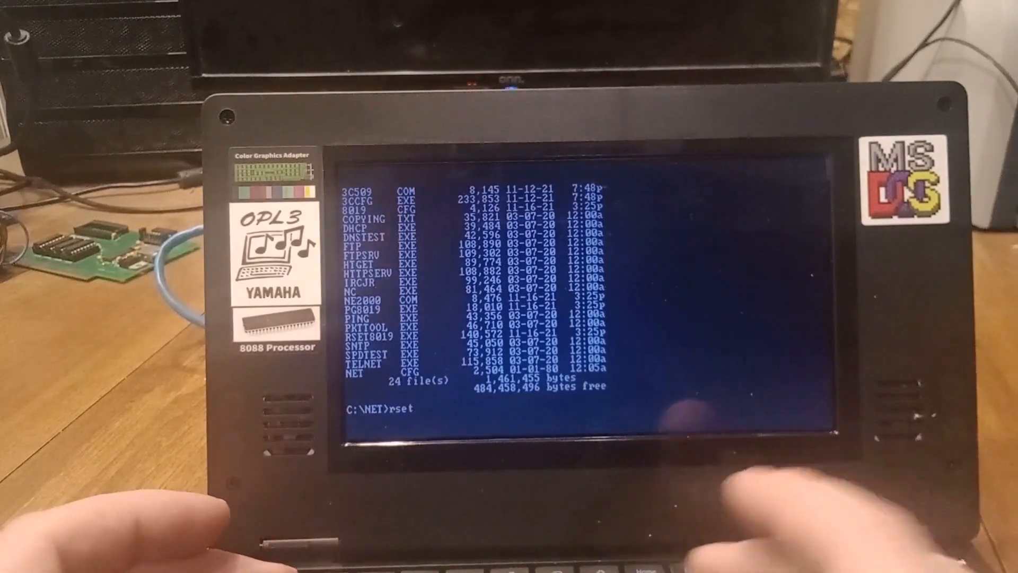
{"action": "type", "text": "8019"}
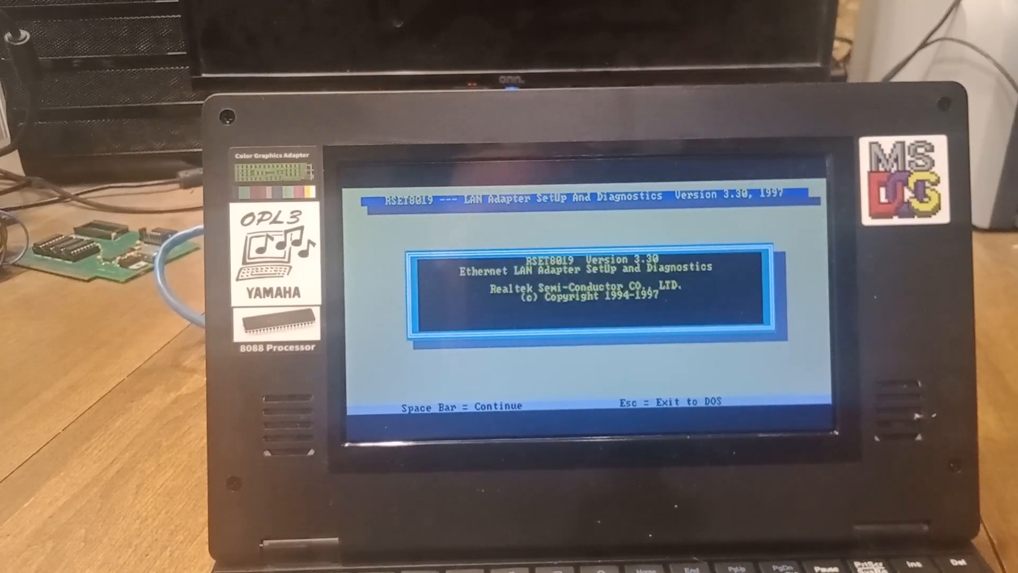
{"action": "key", "text": "space"}
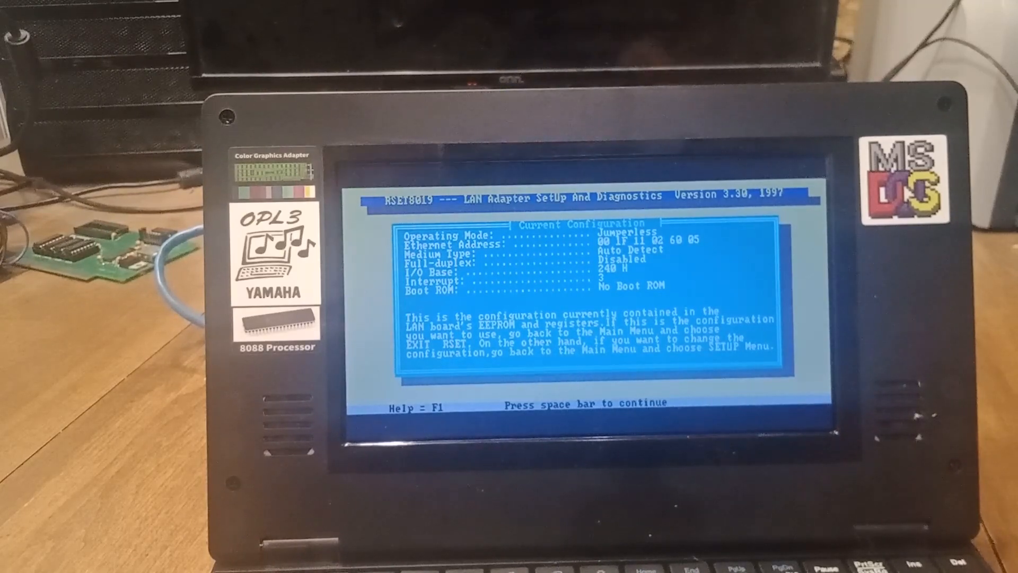
{"action": "key", "text": "space"}
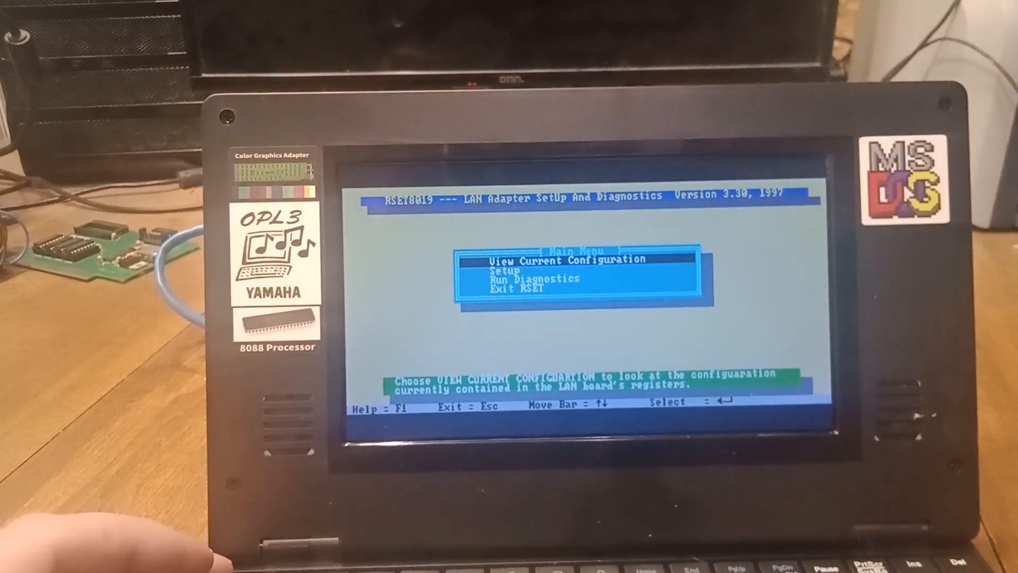
- Review the setup options (medium, full-duplex, I/O base 240 H, interrupt 3) and leave them unchanged
{"action": "key", "text": "down"}
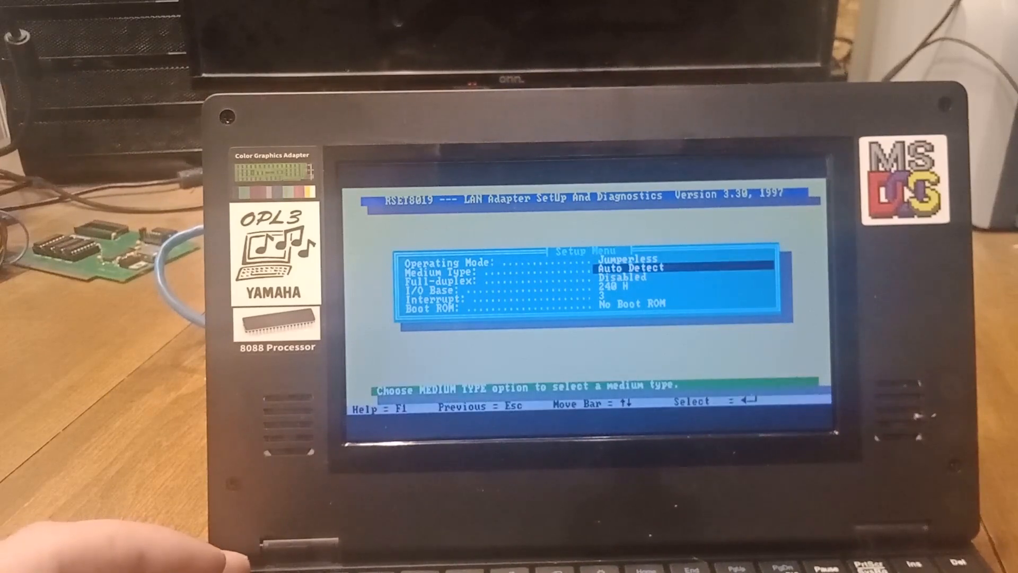
{"action": "key", "text": "down"}
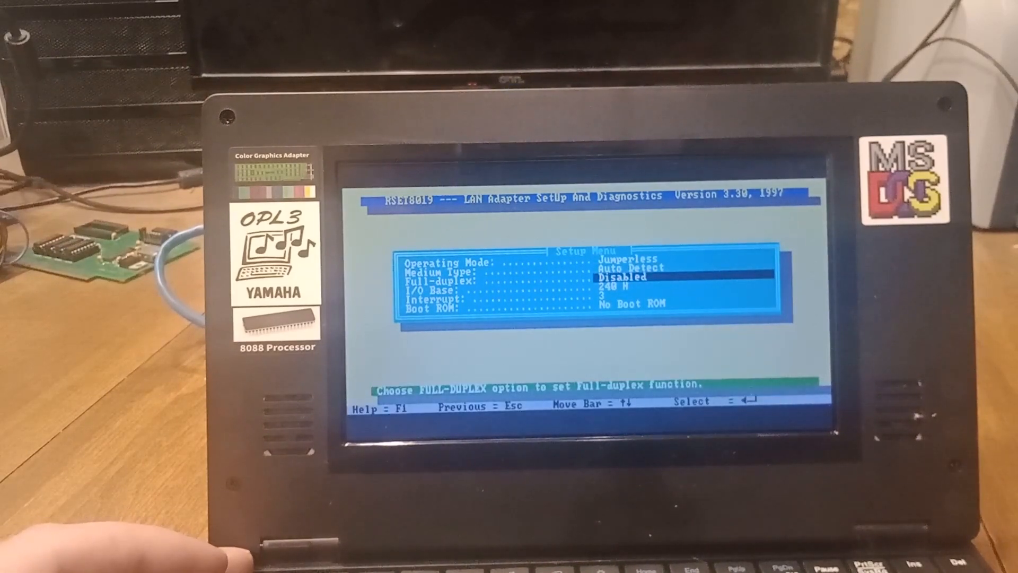
{"action": "key", "text": "Down"}
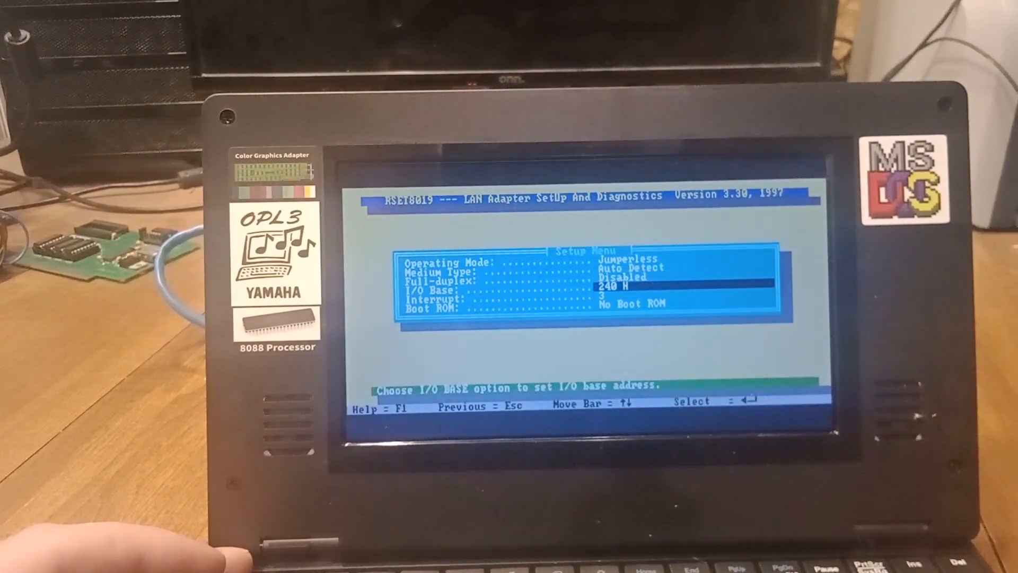
{"action": "key", "text": "up"}
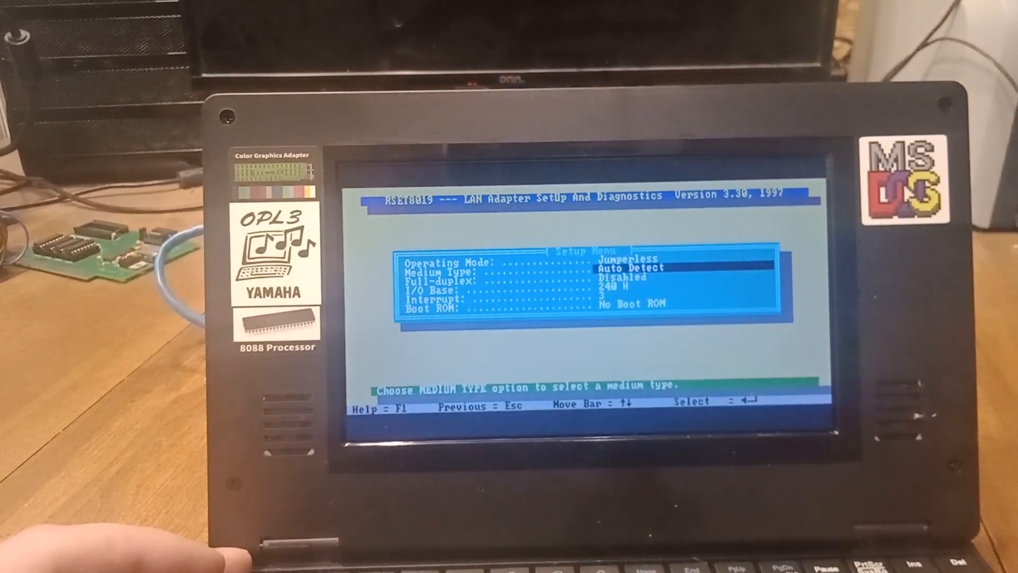
{"action": "key", "text": "down"}
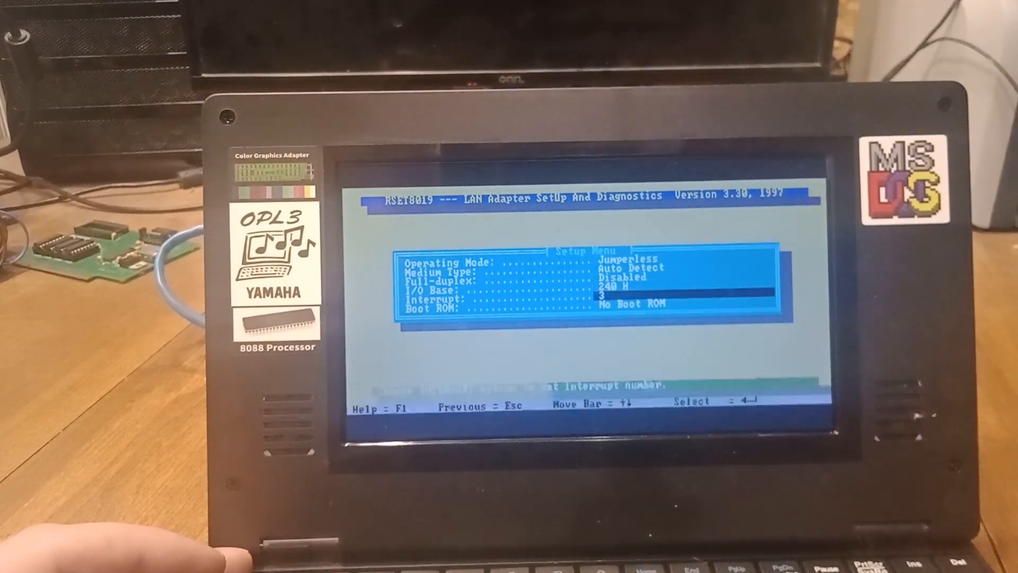
{"action": "key", "text": "Escape"}
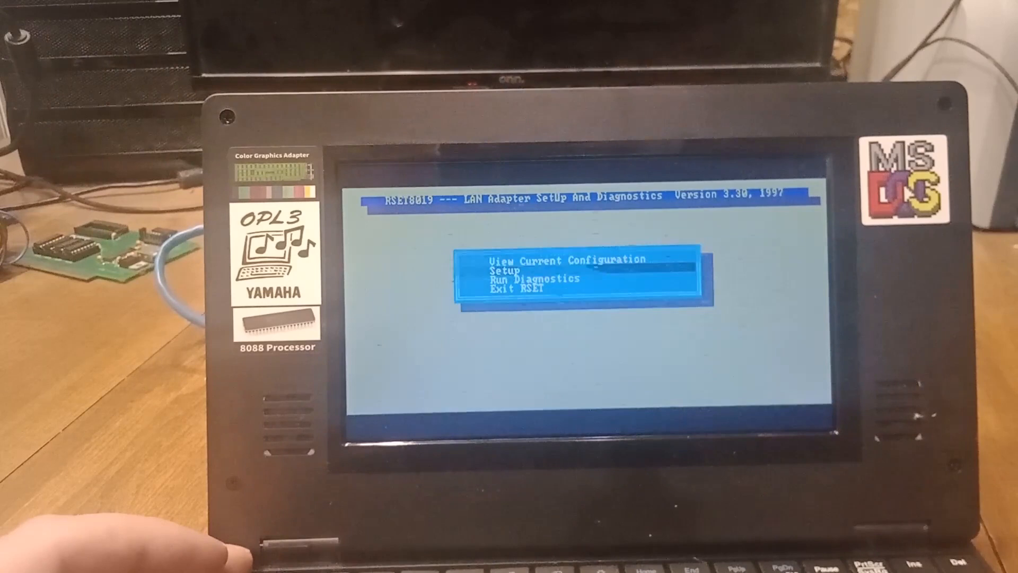
{"action": "key", "text": "down"}
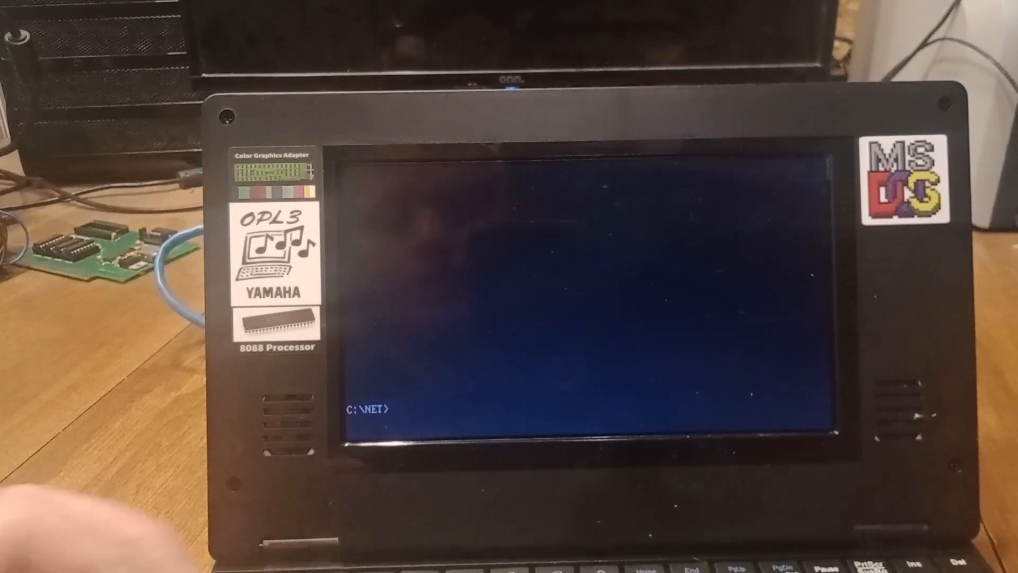
- Run the 'network' batch file to obtain DHCP address 192.168.138.32 saved to NET.CFG
{"action": "type", "text": "cd .."}
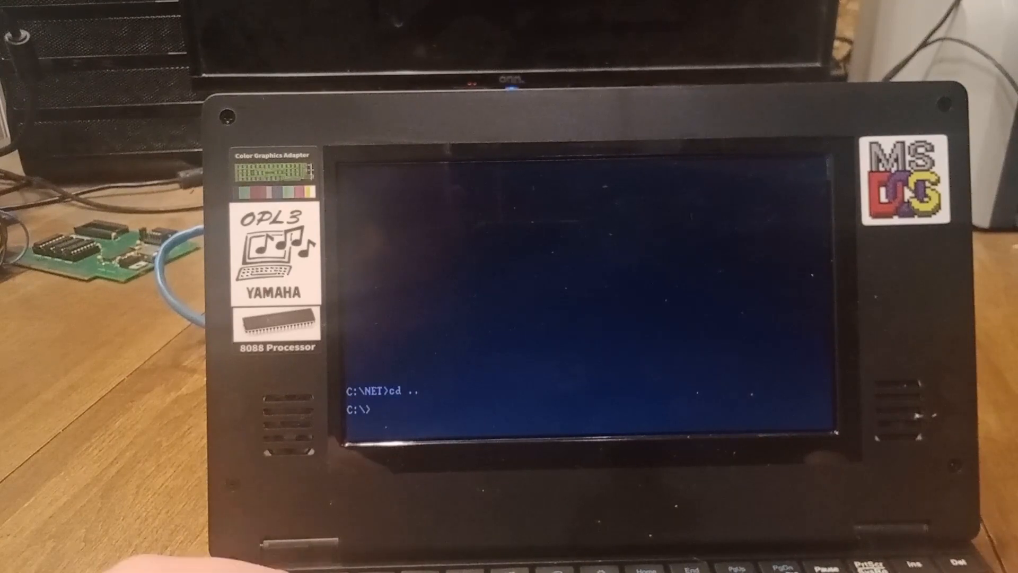
{"action": "type", "text": "netw"}
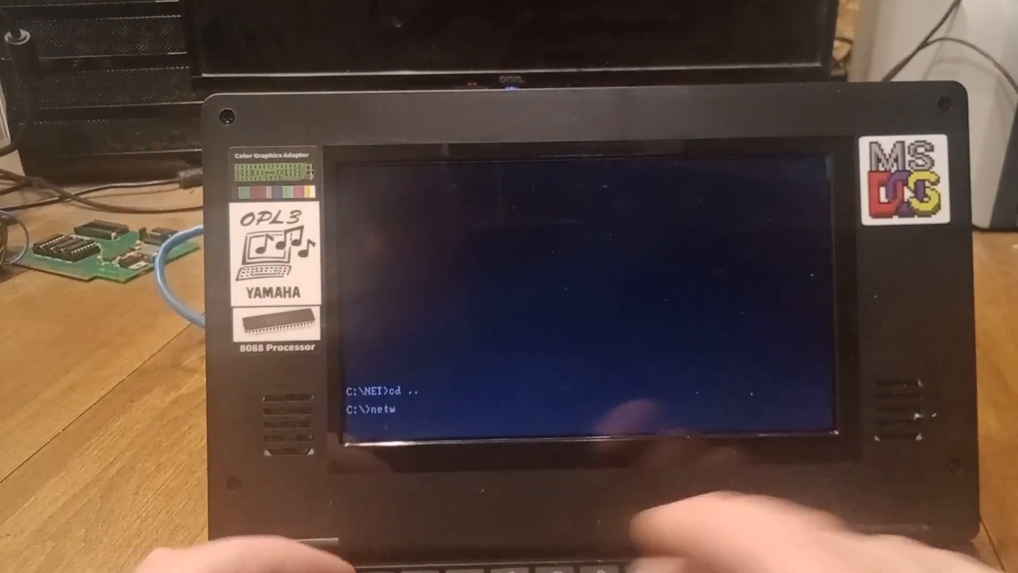
{"action": "type", "text": "ork"}
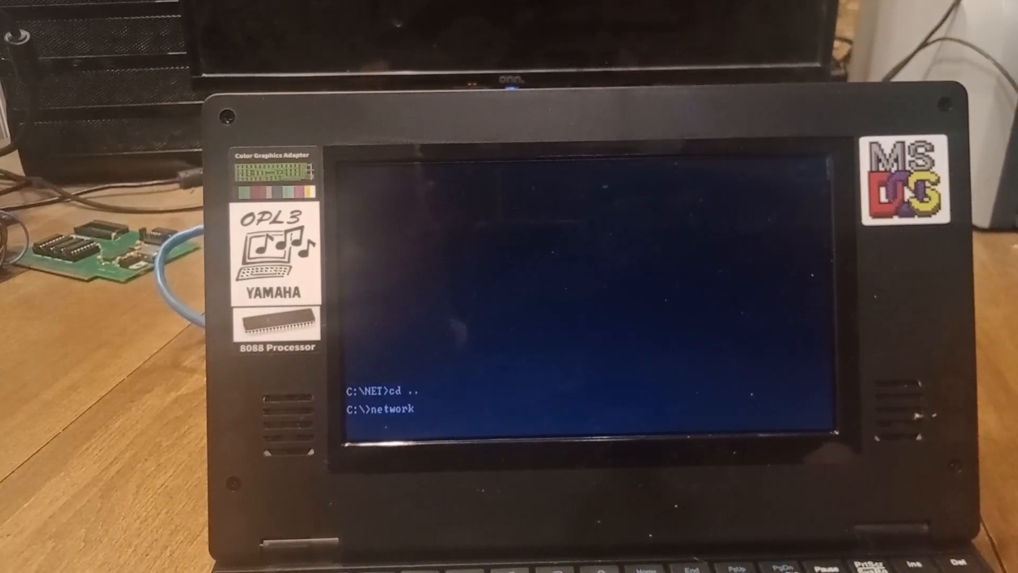
{"action": "key", "text": "Return"}
{"action": "type", "text": "teln"}
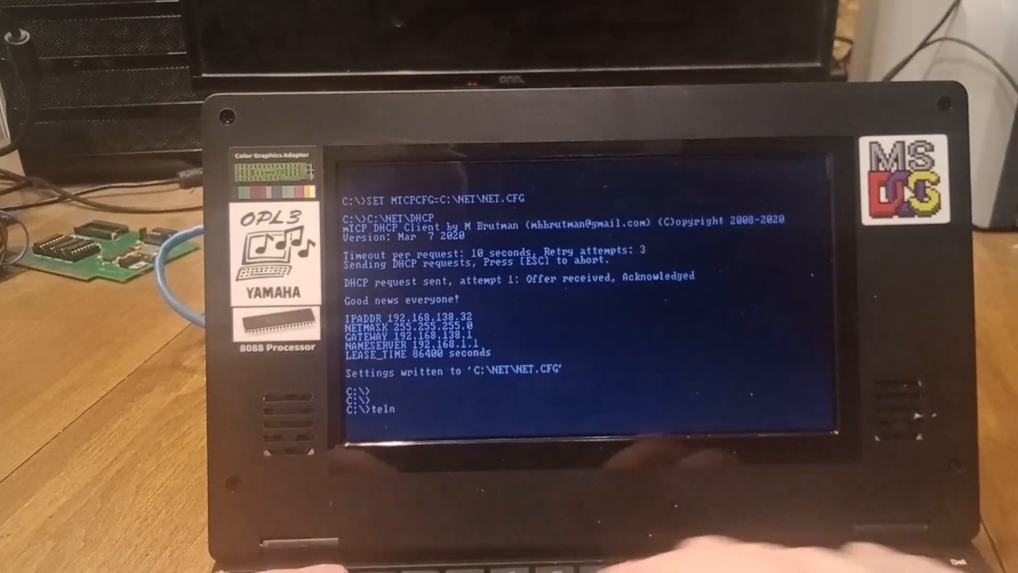
- Telnet to toxicbbs.com on port 23 from C:\NET; the connection closes
{"action": "type", "text": "et toxicbbs"}
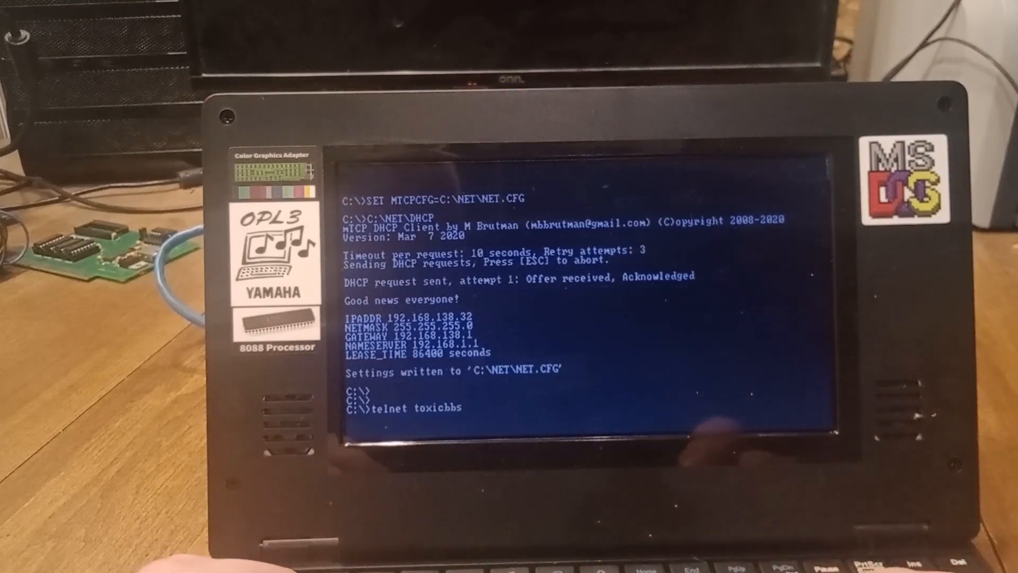
{"action": "type", "text": ".com"}
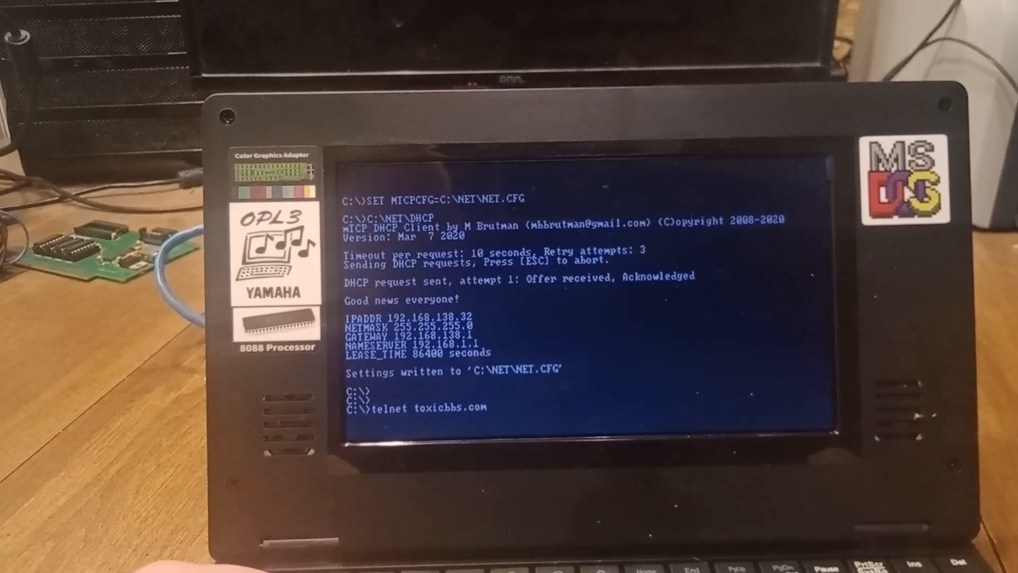
{"action": "key", "text": "Return"}
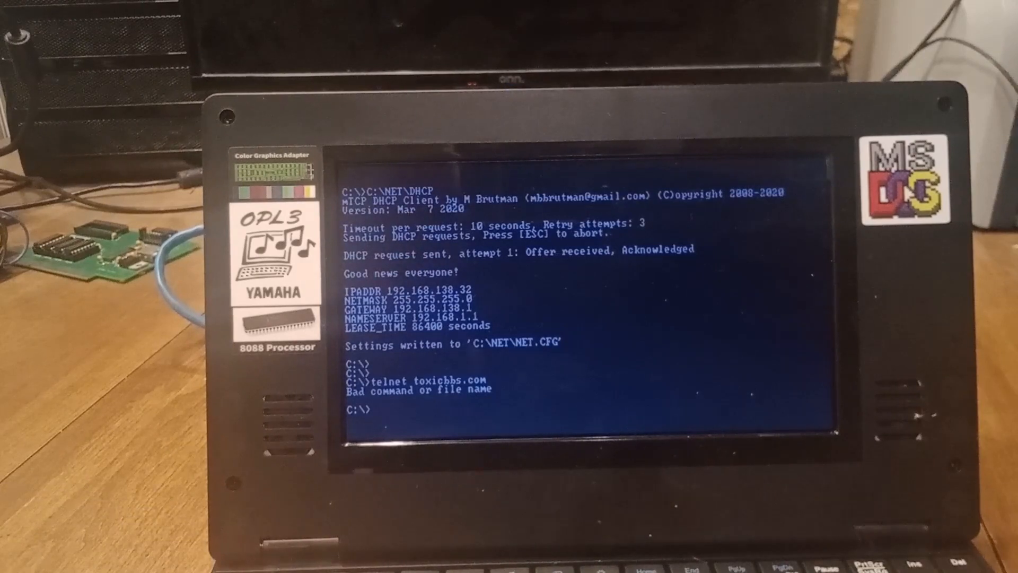
{"action": "type", "text": "cd net"}
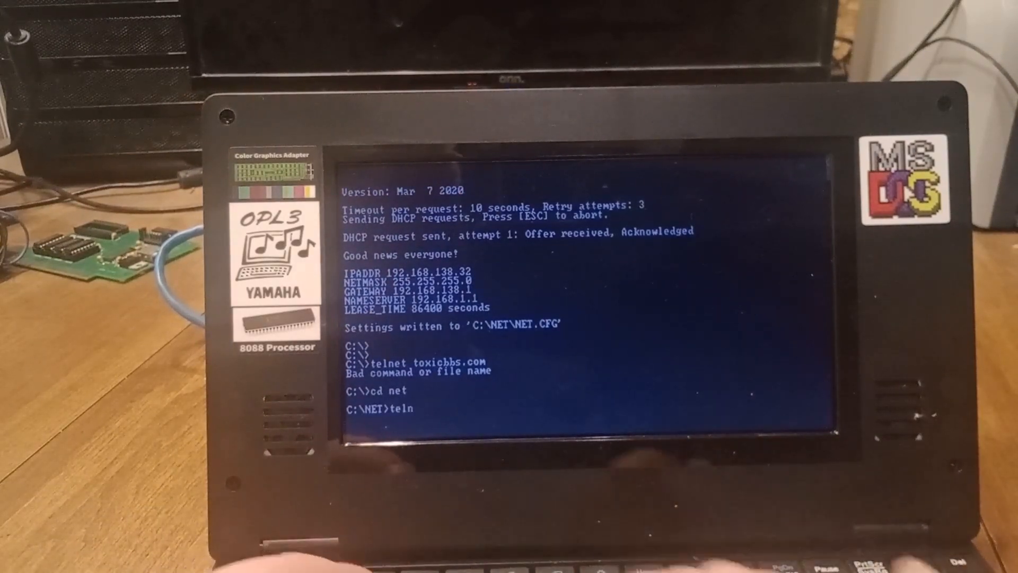
{"action": "type", "text": "elnet t"}
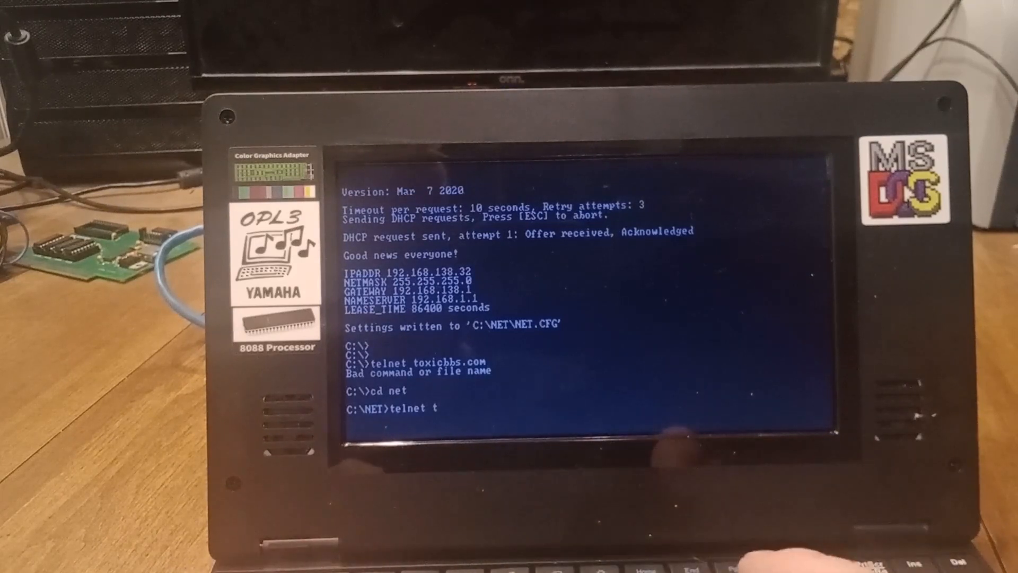
{"action": "type", "text": "oxicbbs"}
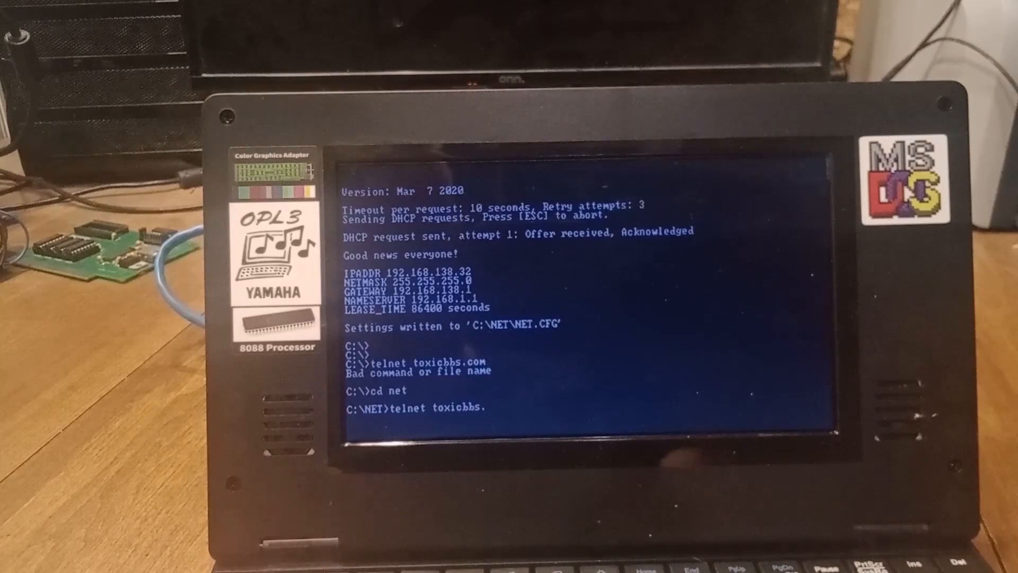
{"action": "type", "text": ".com"}
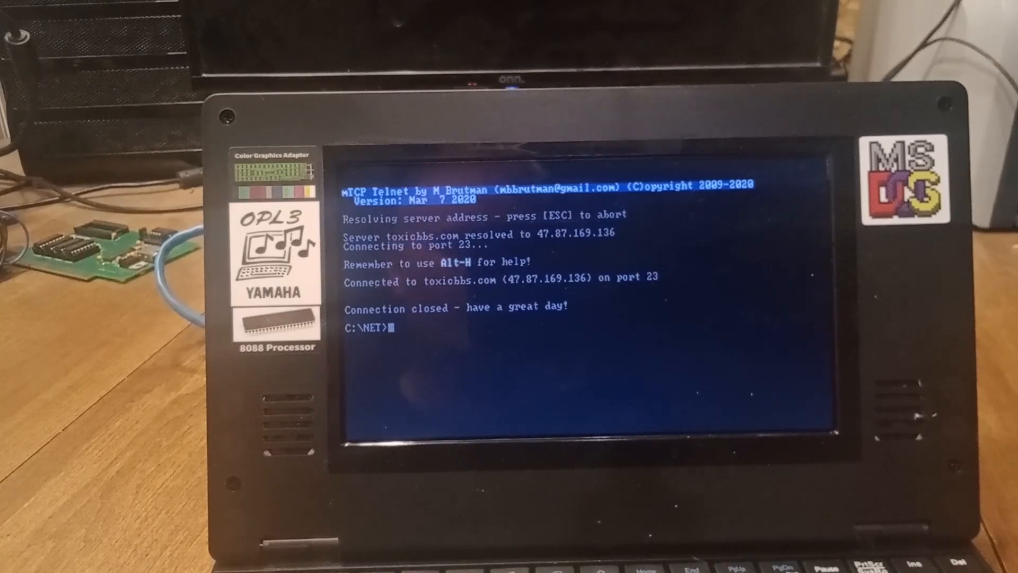
- Attempt a telnet connection to toxicbbs.net
{"action": "type", "text": "t"}
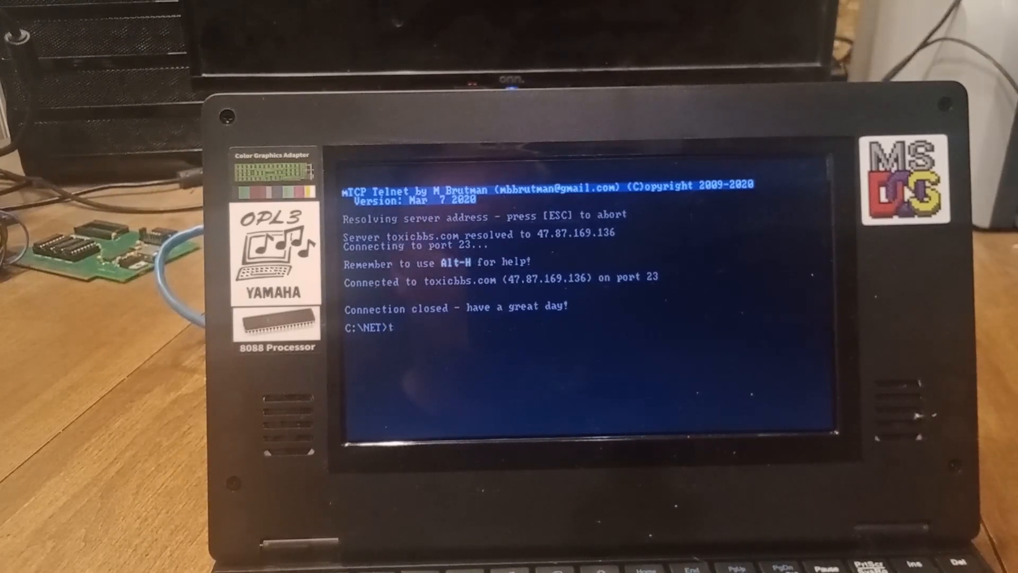
{"action": "type", "text": "elnet tox"}
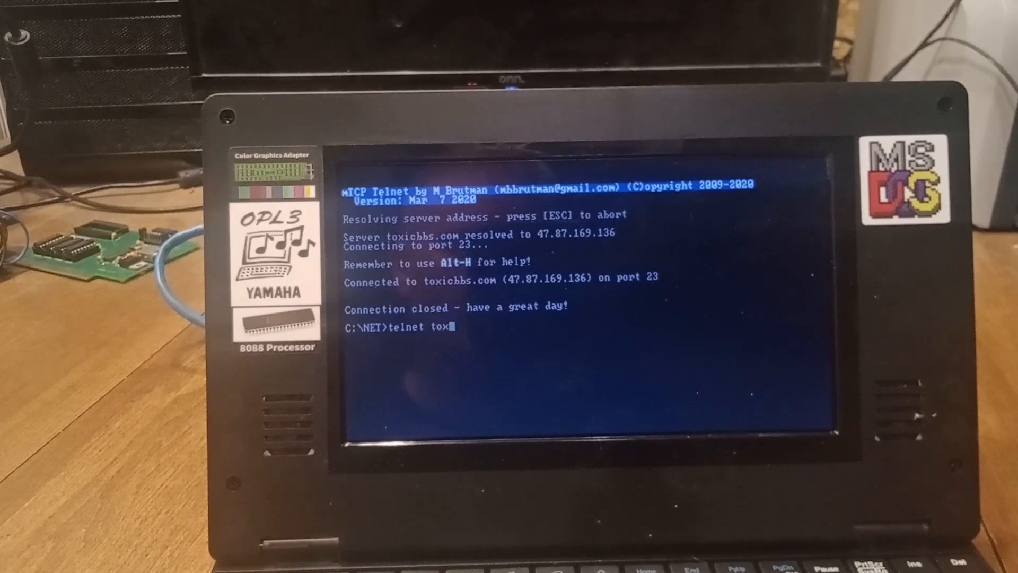
{"action": "type", "text": "icbbs."}
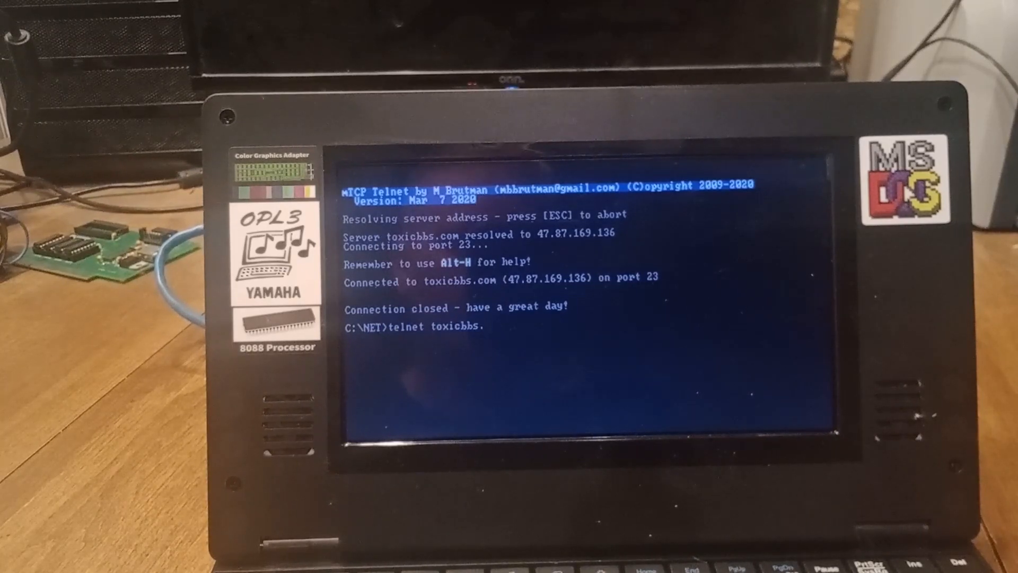
{"action": "type", "text": ".net"}
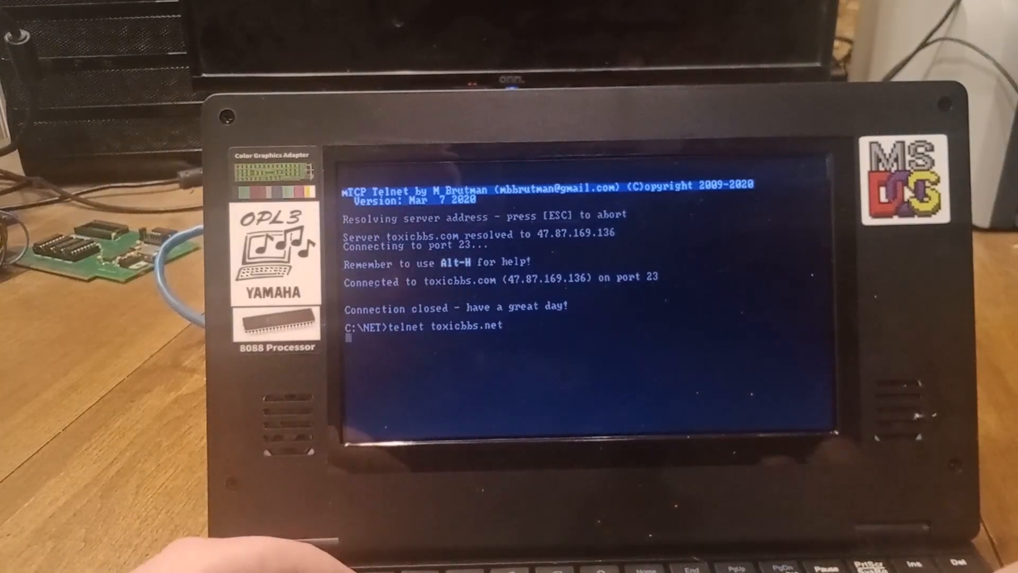
{"action": "key", "text": "Return"}
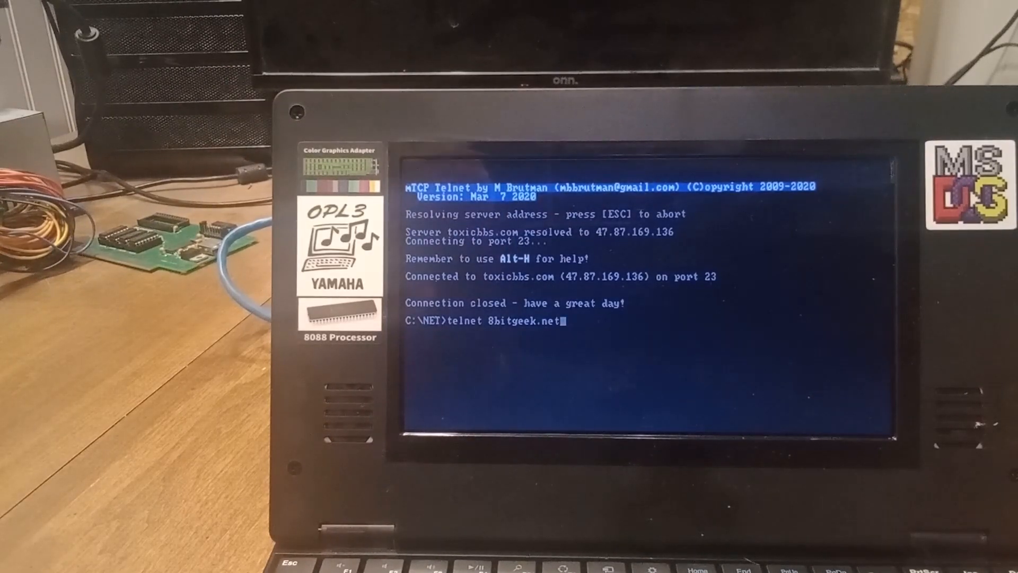
- Connect by telnet to 8bitgeek.net and reach the Synchronet BBS login prompt
{"action": "key", "text": "Return"}
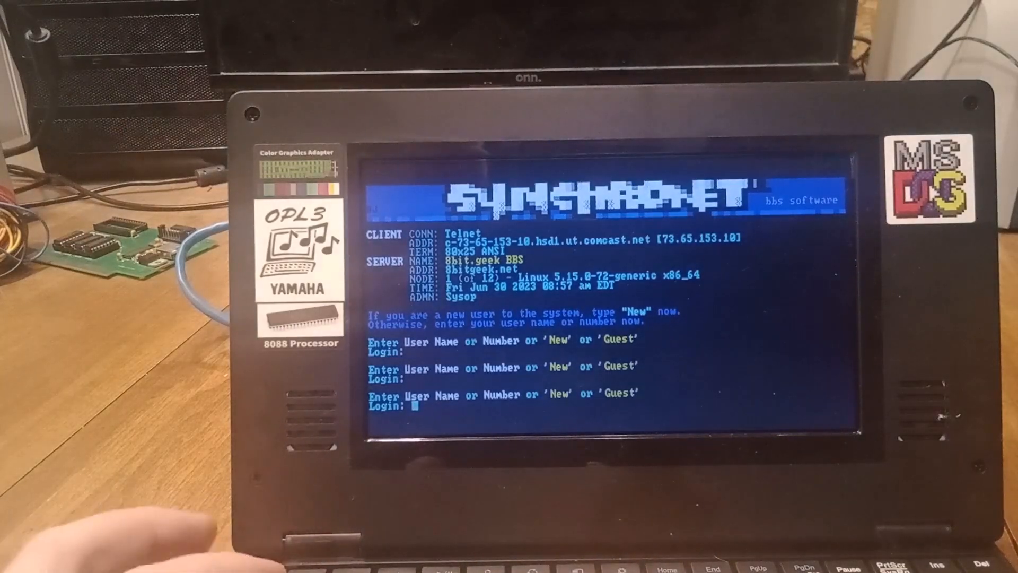
{"action": "type", "text": "Q"}
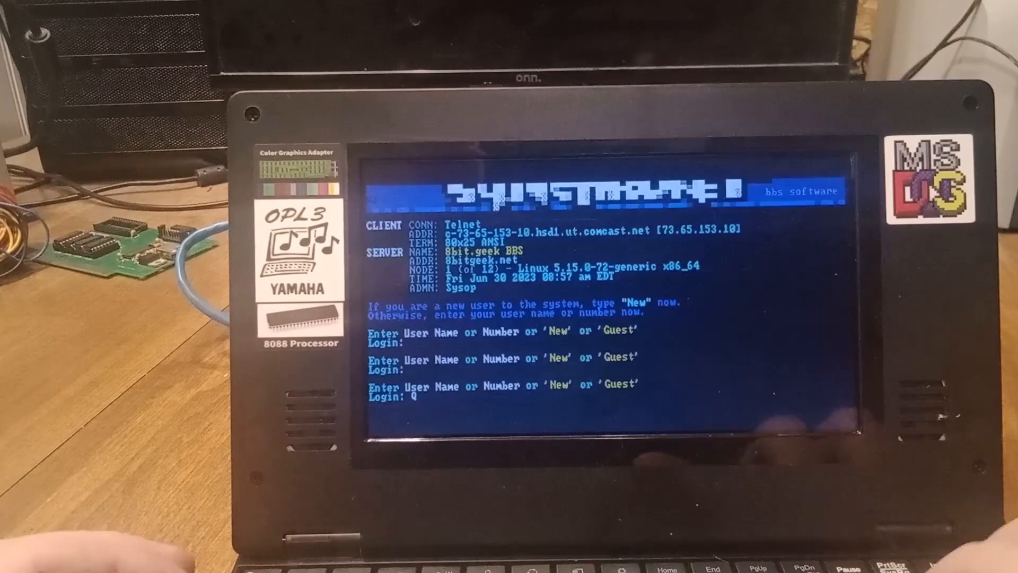